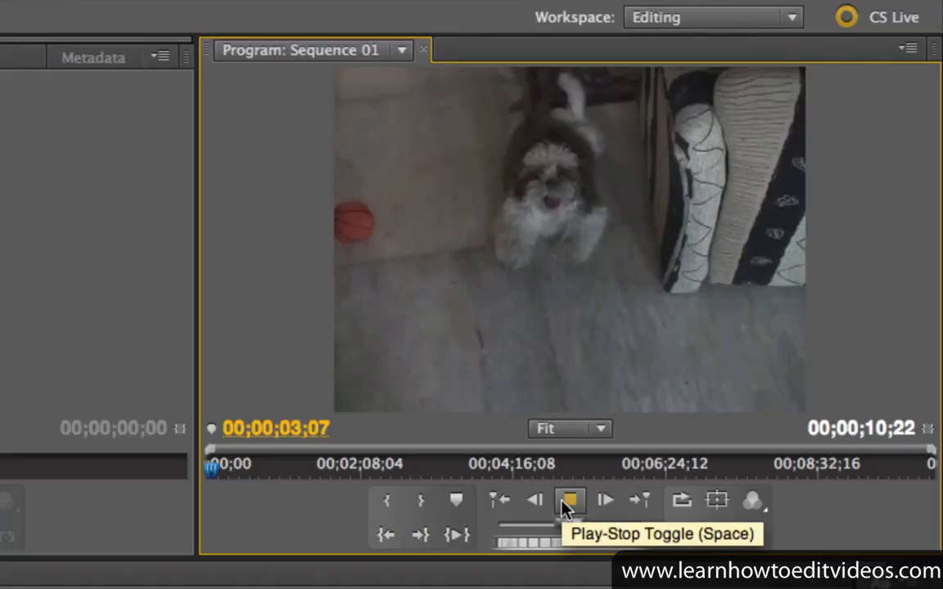
Stop the dog clip playing in the Program monitor.
{"action": "left_click", "coordinate": [570, 501]}
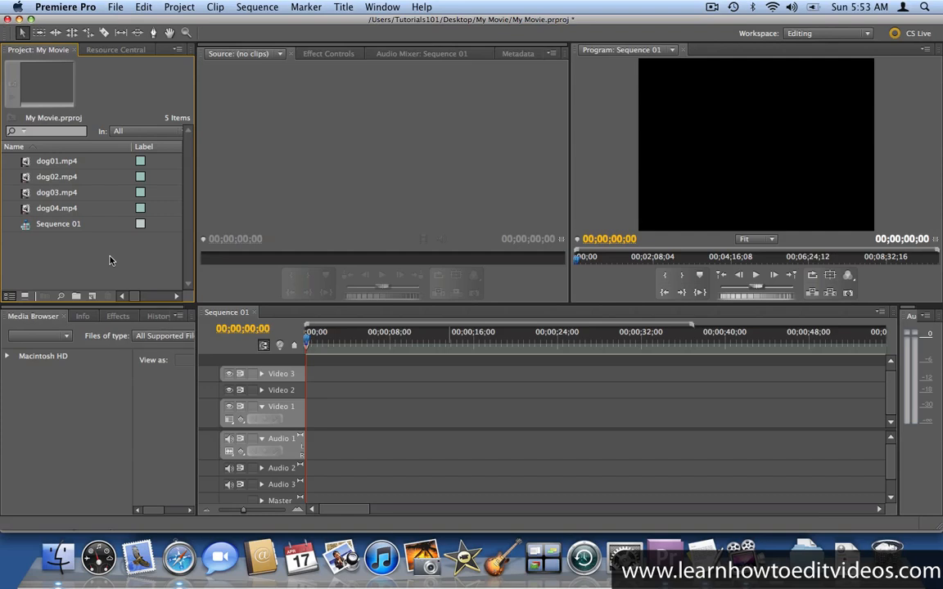
{"action": "mouse_move", "coordinate": [100, 244]}
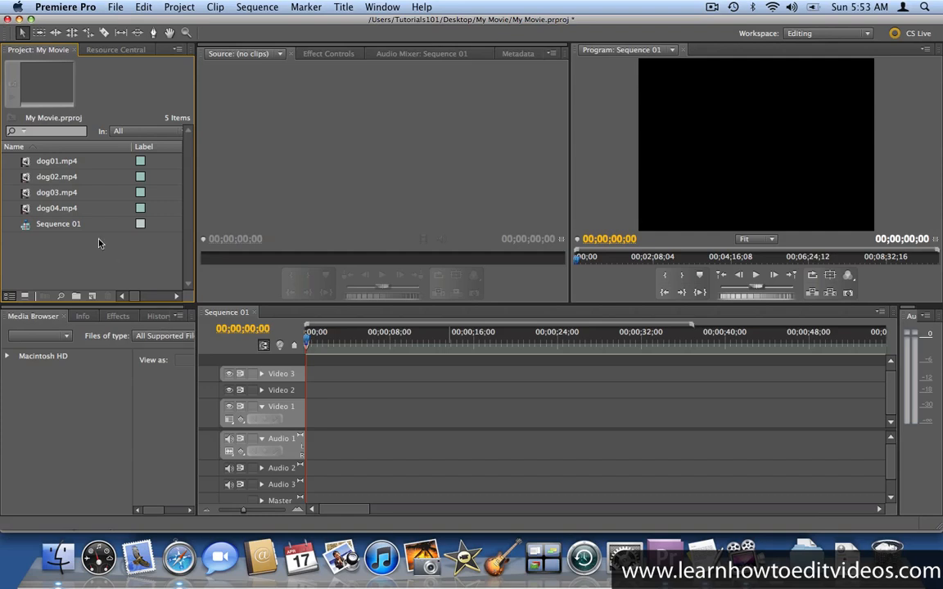
Drop dog01.mp4 then dog02.mp4 onto Video 1 and snap dog02 to dog01's end.
{"action": "left_click_drag", "start_coordinate": [56, 161], "coordinate": [341, 418]}
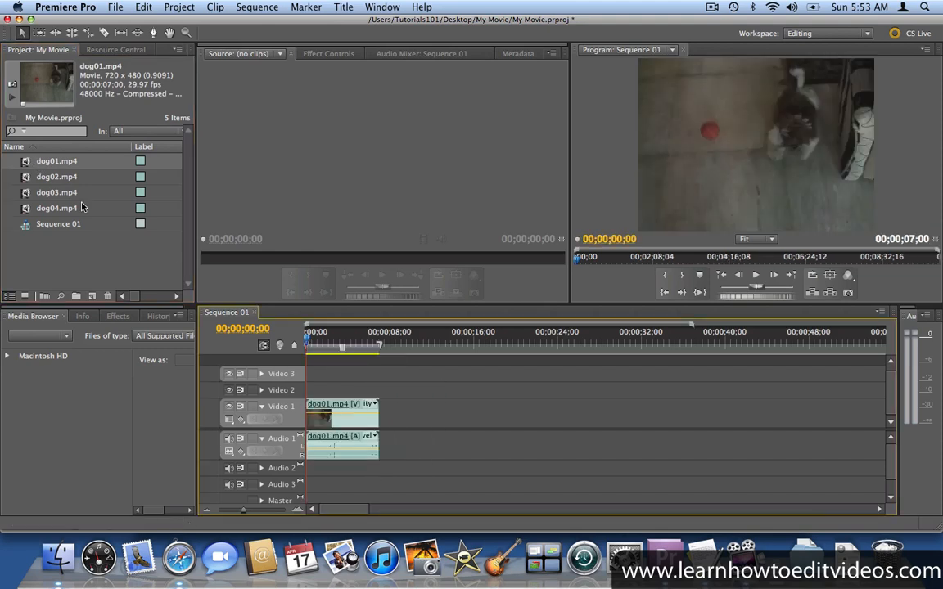
{"action": "left_click_drag", "start_coordinate": [56, 177], "coordinate": [419, 416]}
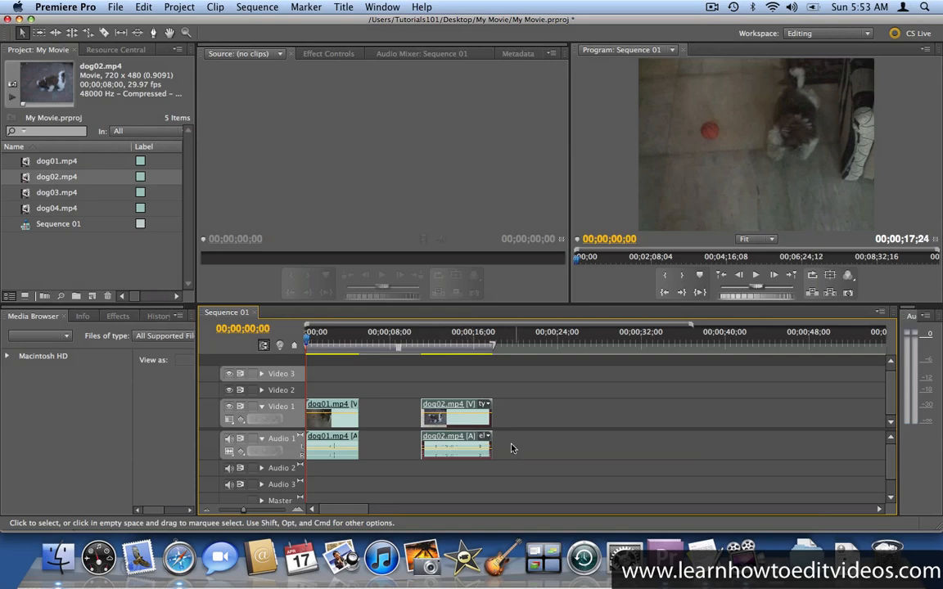
{"action": "left_click_drag", "start_coordinate": [455, 416], "coordinate": [393, 416]}
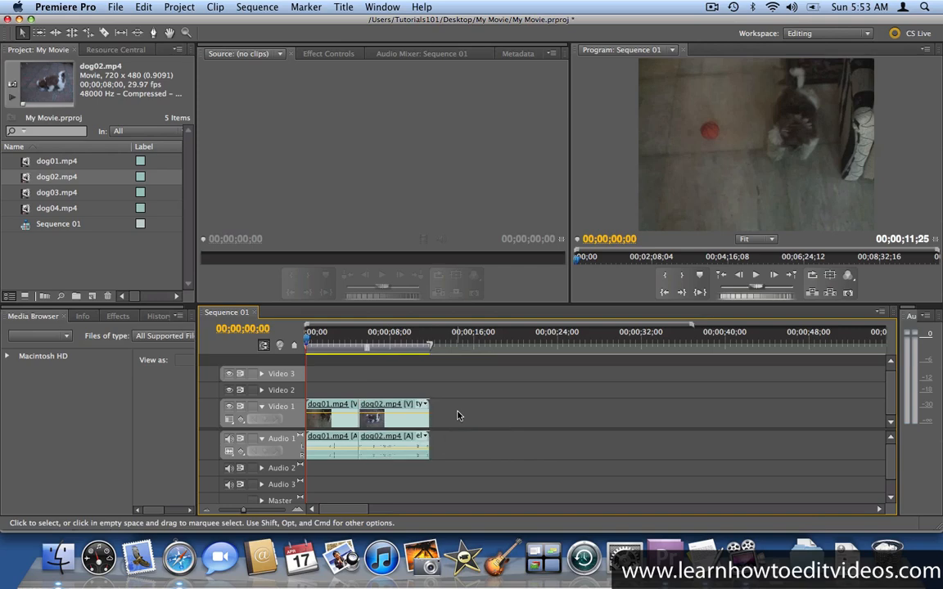
{"action": "left_click", "coordinate": [118, 316]}
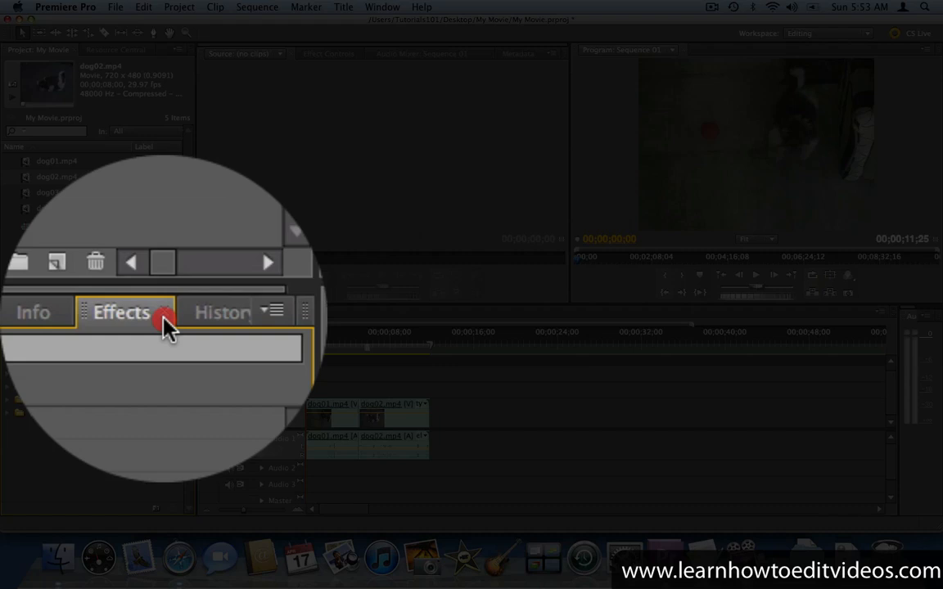
Apply a video transition at the dog01–dog02 cut and play the sequence through it.
{"action": "left_click", "coordinate": [121, 311]}
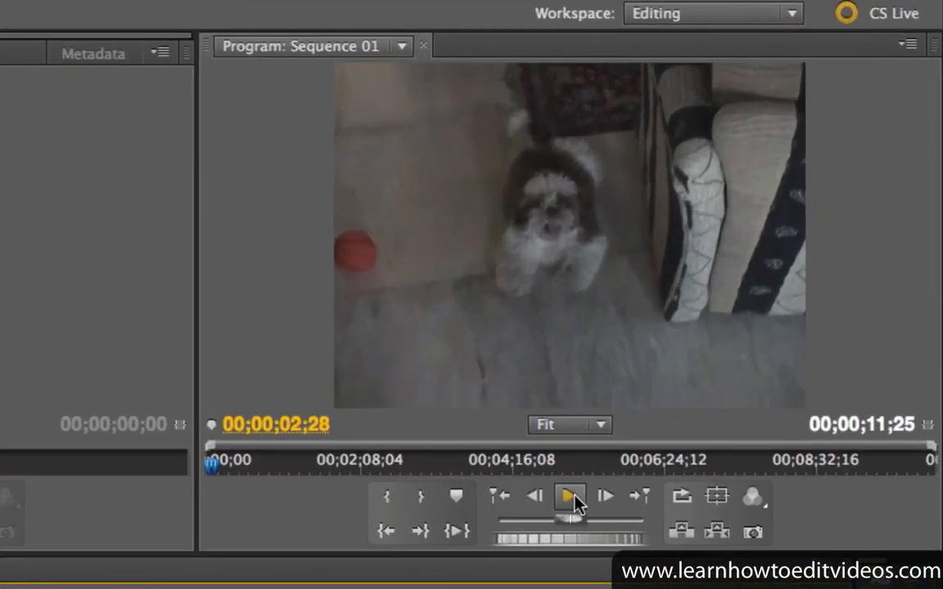
{"action": "left_click", "coordinate": [570, 496]}
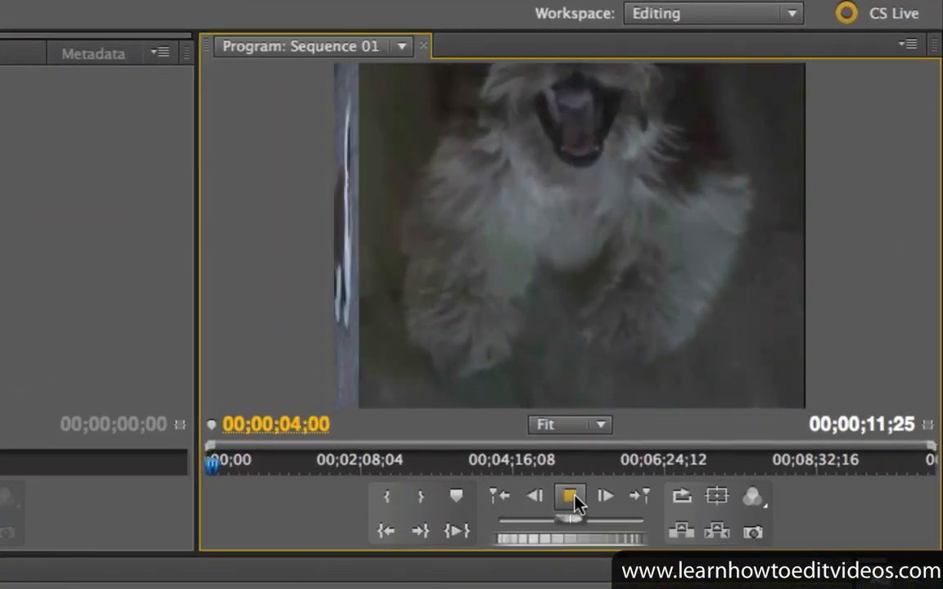